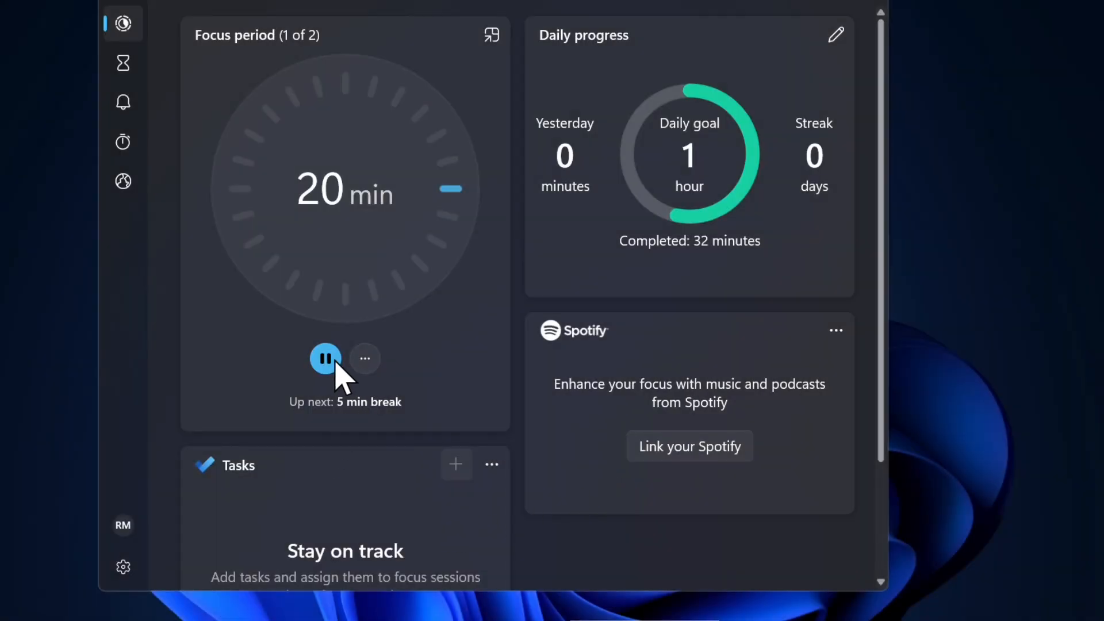
- Pause and resume the 20-minute focus session, then bring up the daily goal editor
left_click(325, 358)
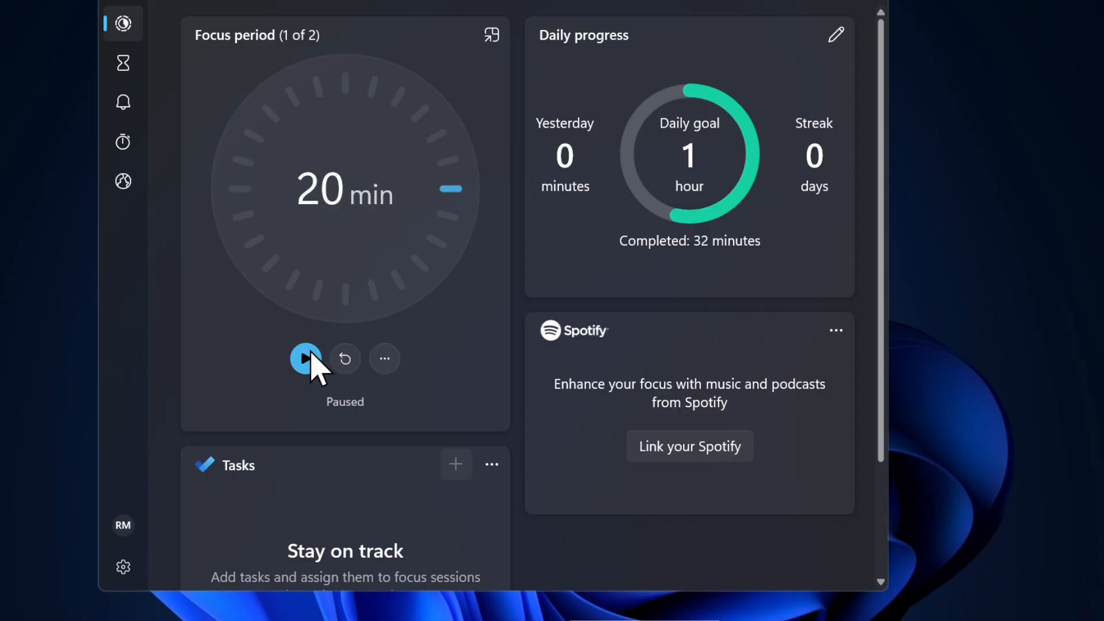
left_click(305, 359)
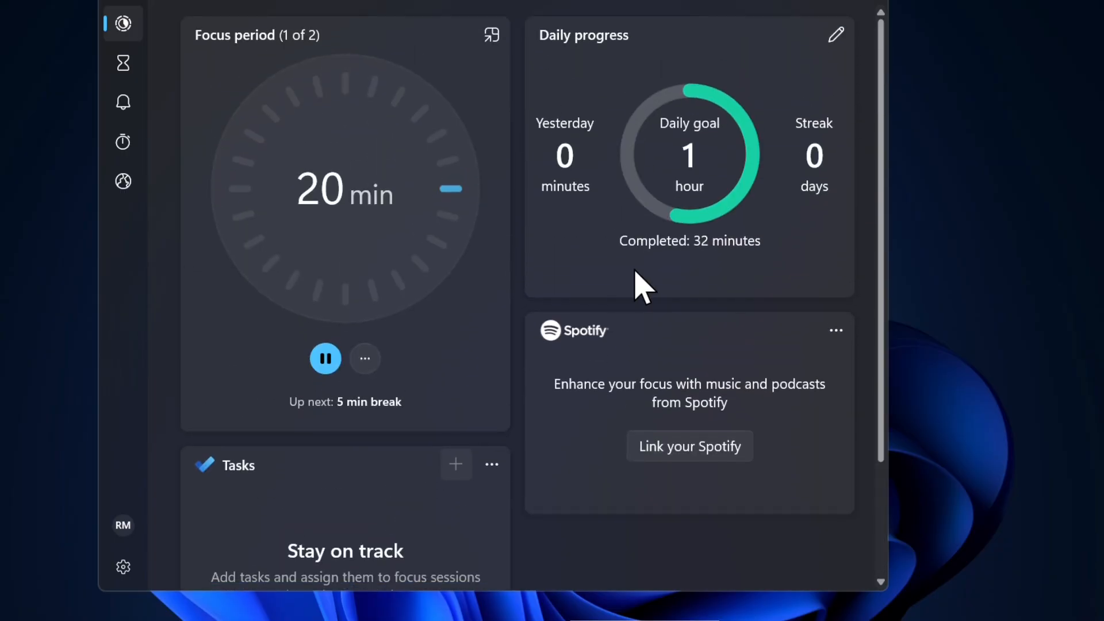
left_click(835, 33)
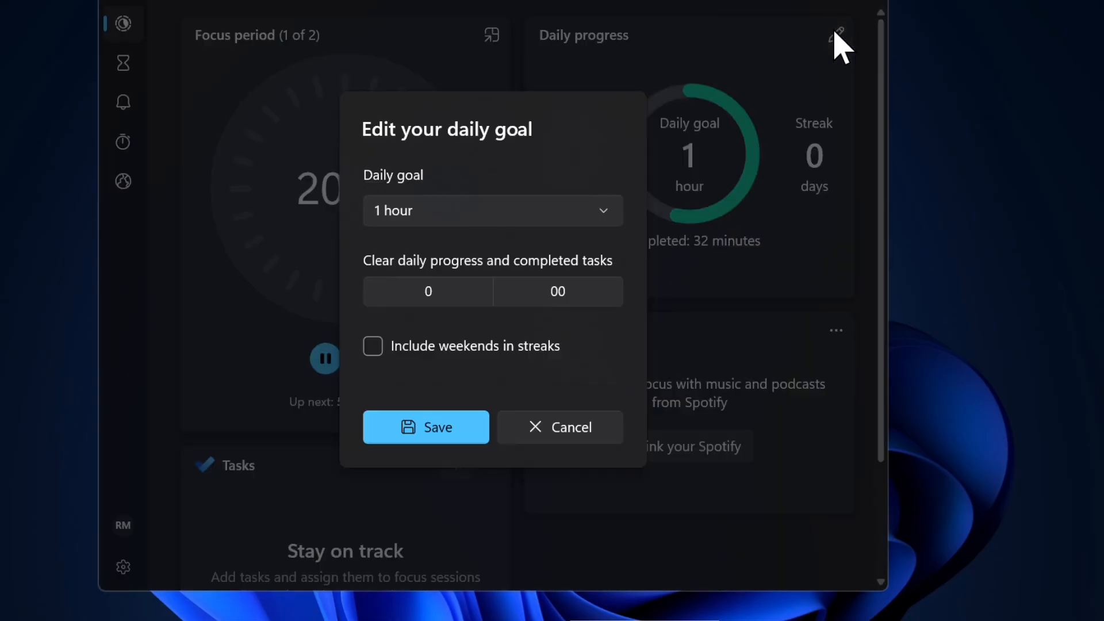
mouse_move(570, 415)
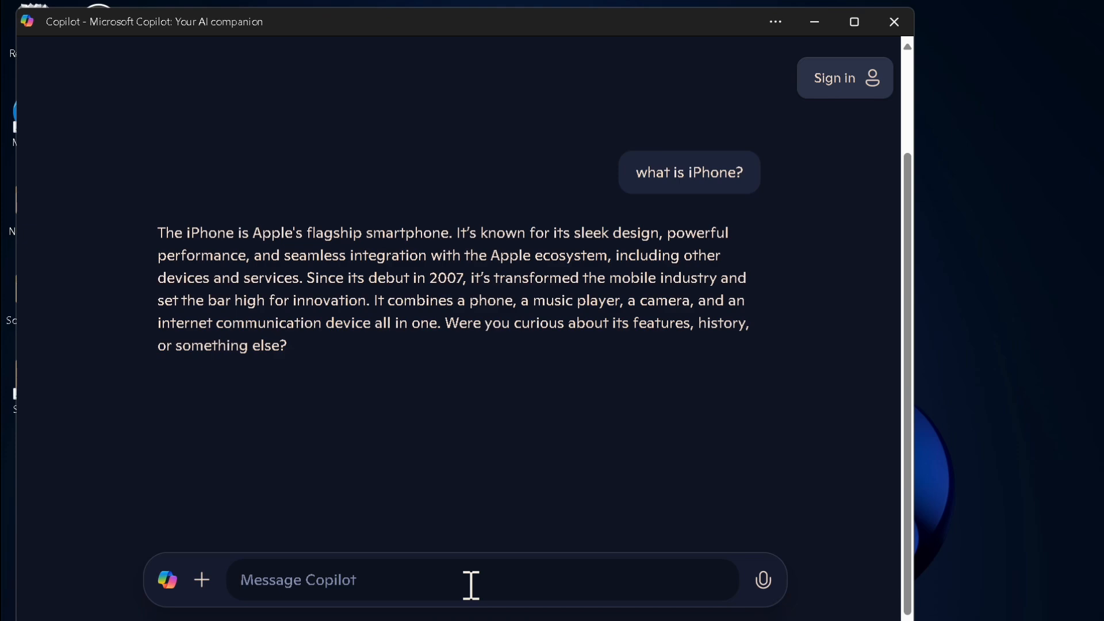
- Ask Copilot to 'write an essay about education' and bring up the Run dialog
type("write an essay about")
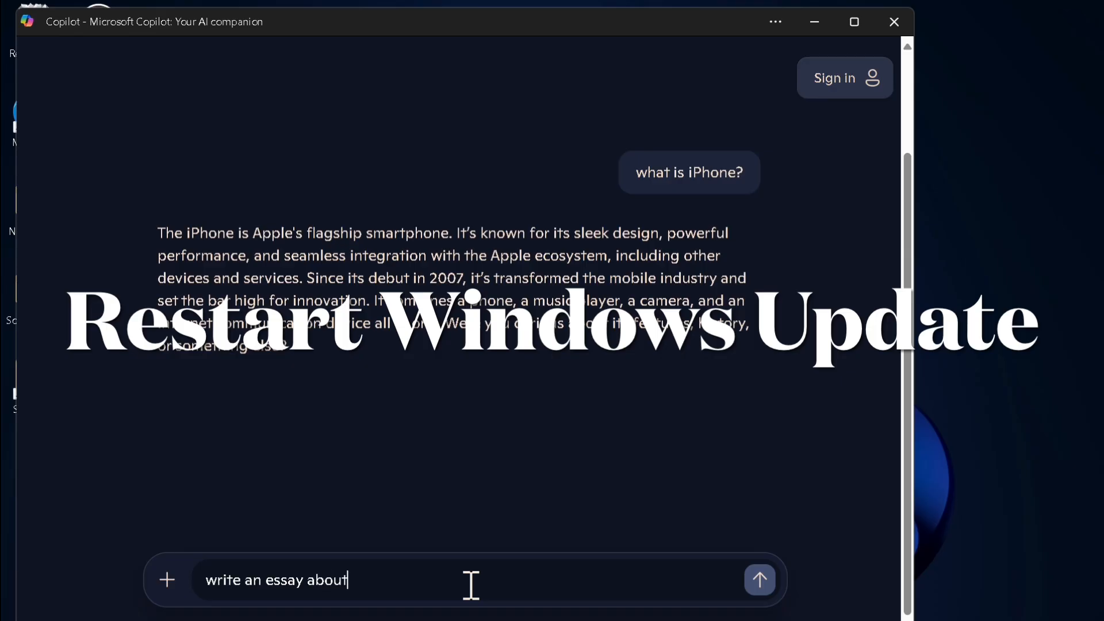
type("educa")
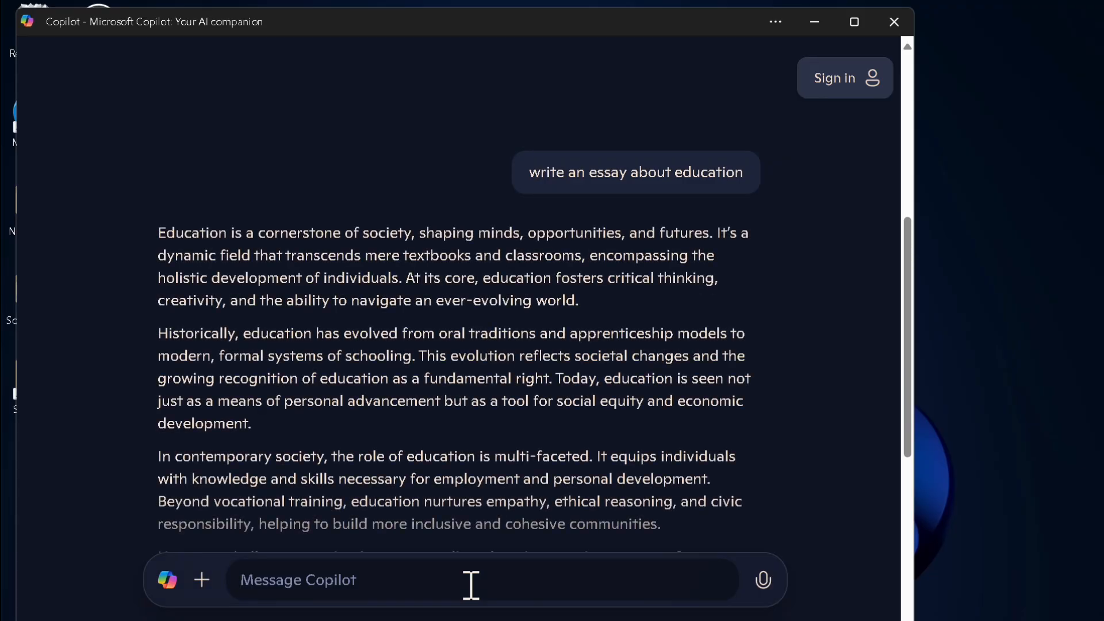
key("Win+r")
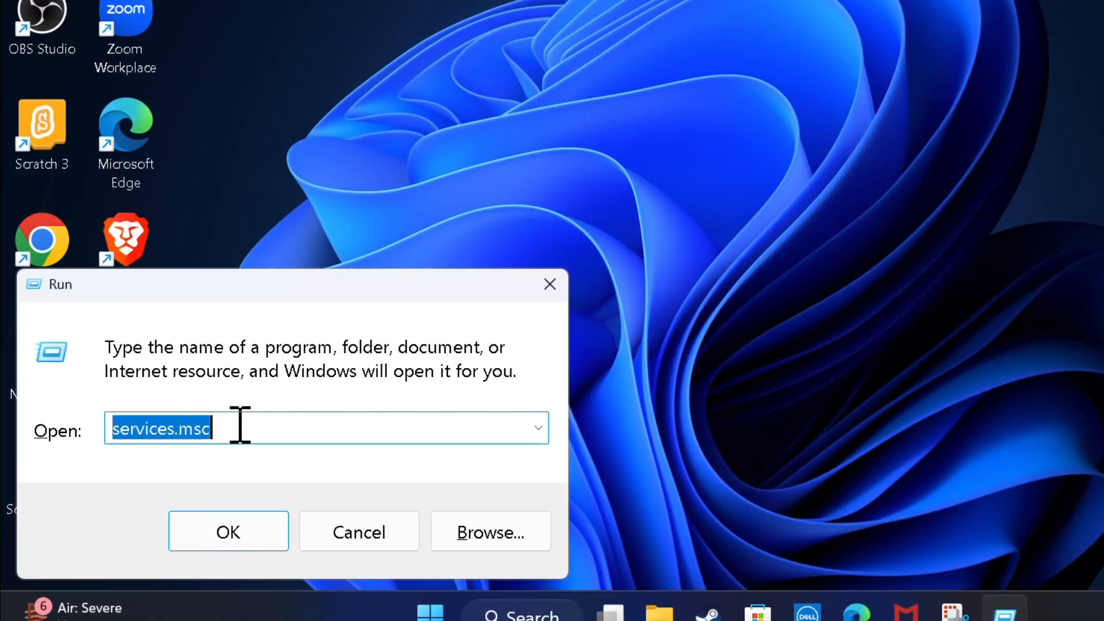
- Launch the Services console via services.msc from the Run dialog
key("win+r")
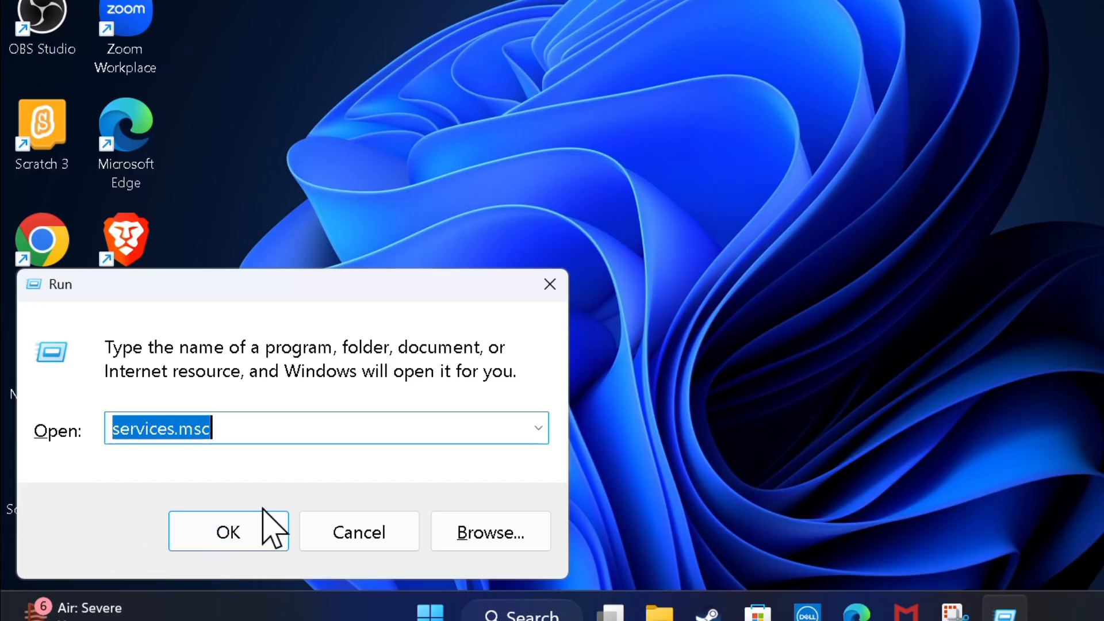
left_click(228, 531)
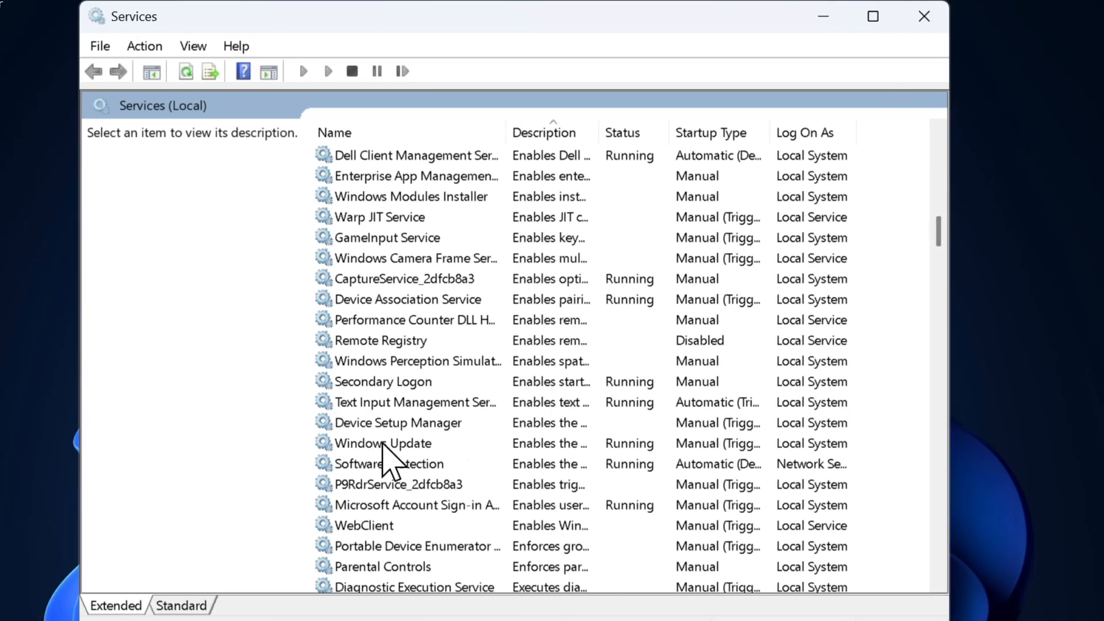
mouse_move(345, 471)
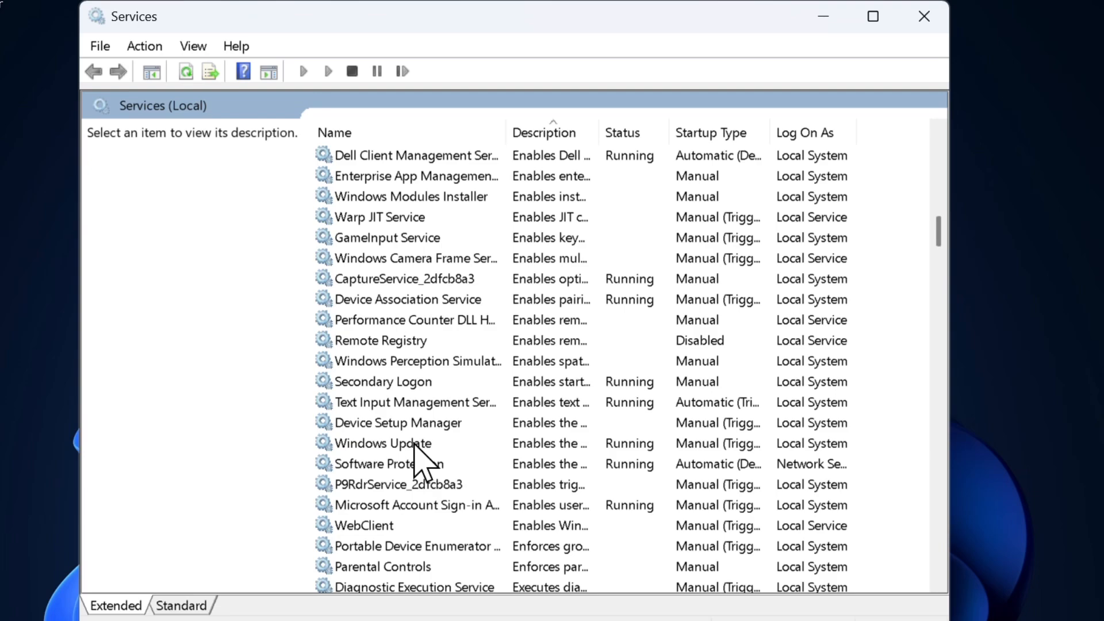
mouse_move(454, 464)
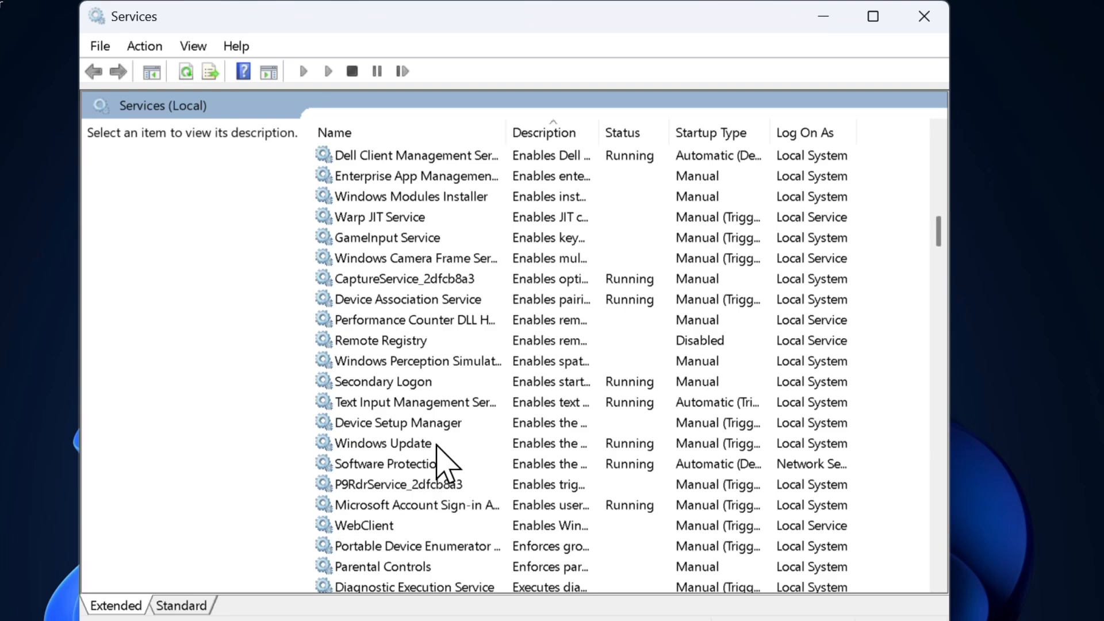
- Restart the Windows Update service from its context menu in Services
right_click(382, 443)
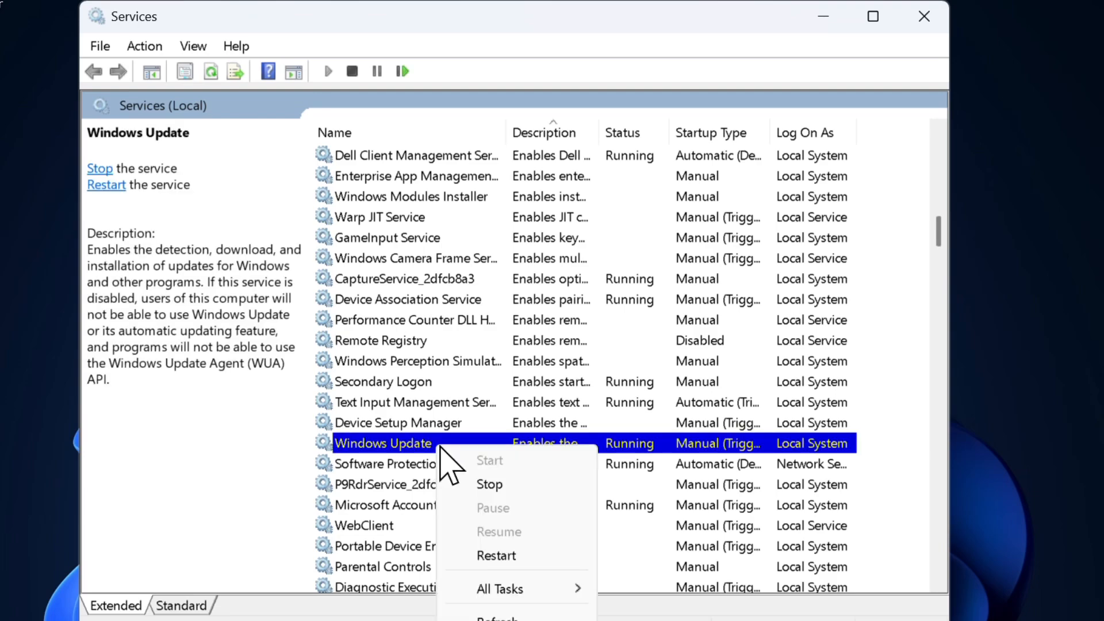
mouse_move(496, 555)
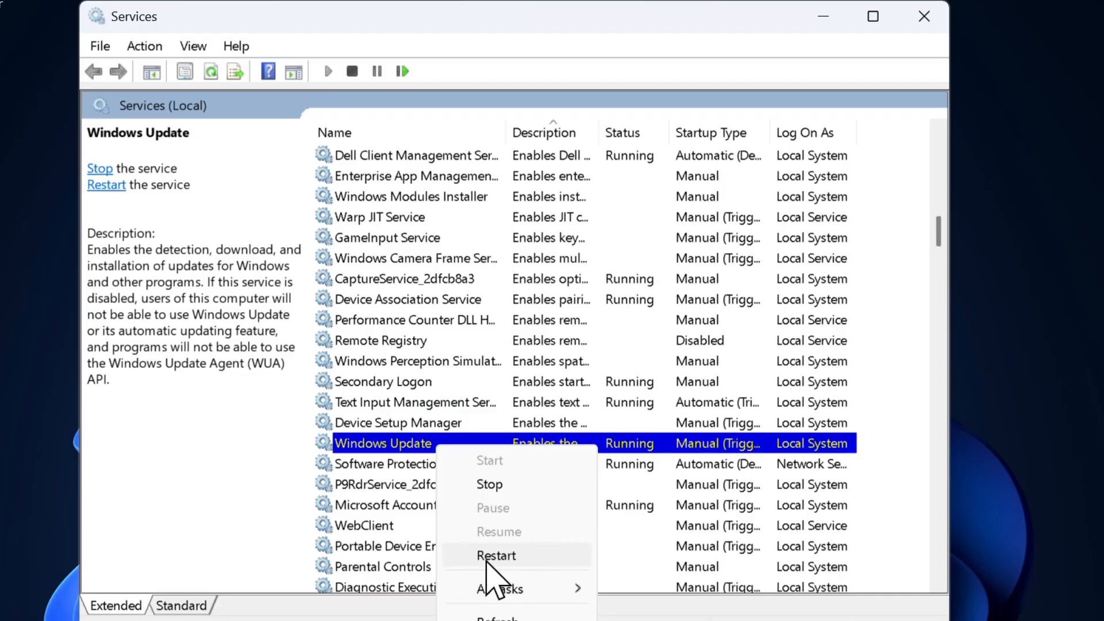
mouse_move(491, 577)
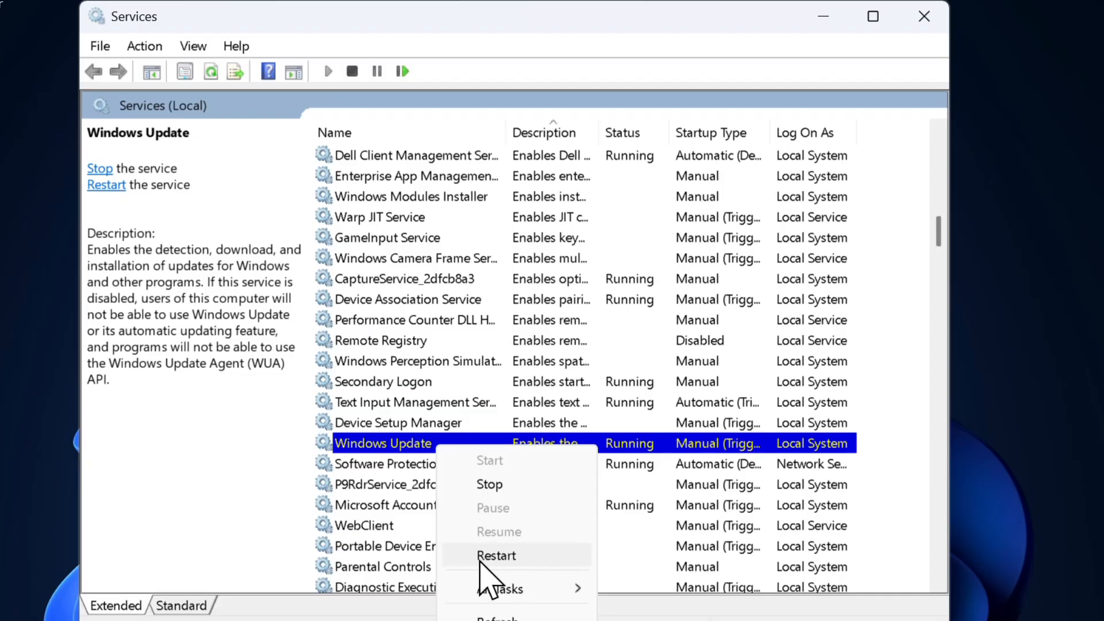
left_click(496, 555)
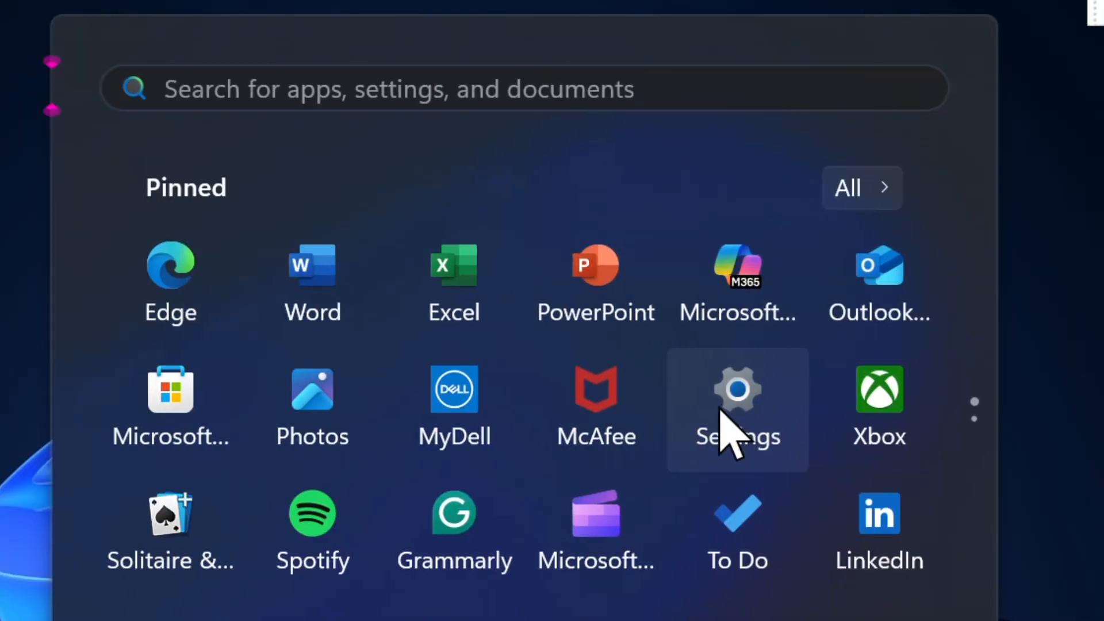
- Go to System > Troubleshoot in Windows Settings from the Start menu
left_click(736, 405)
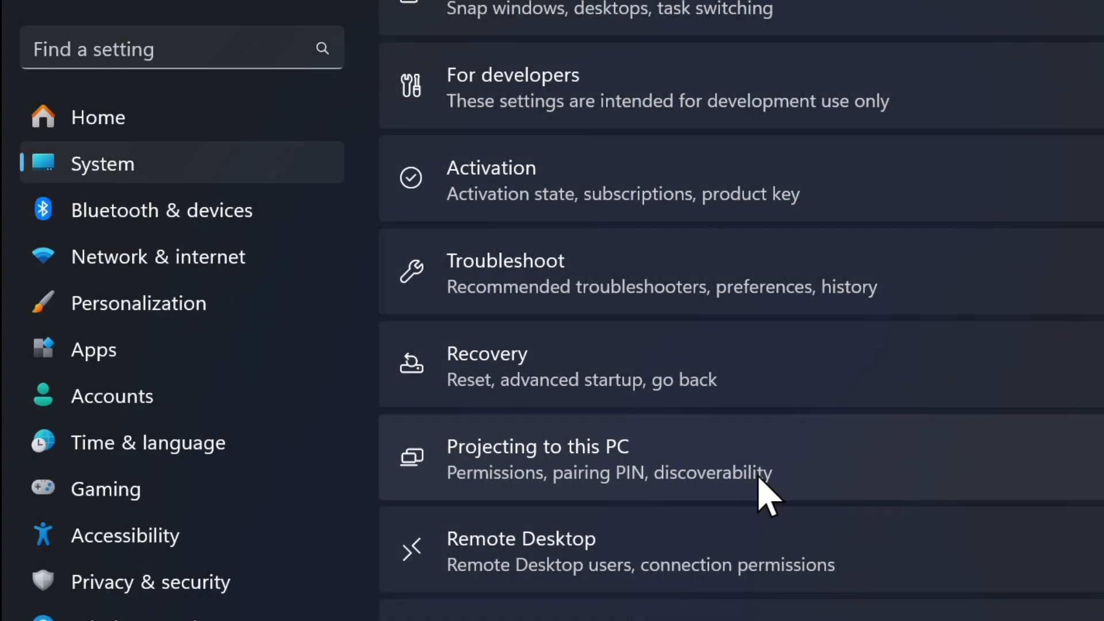
mouse_move(534, 295)
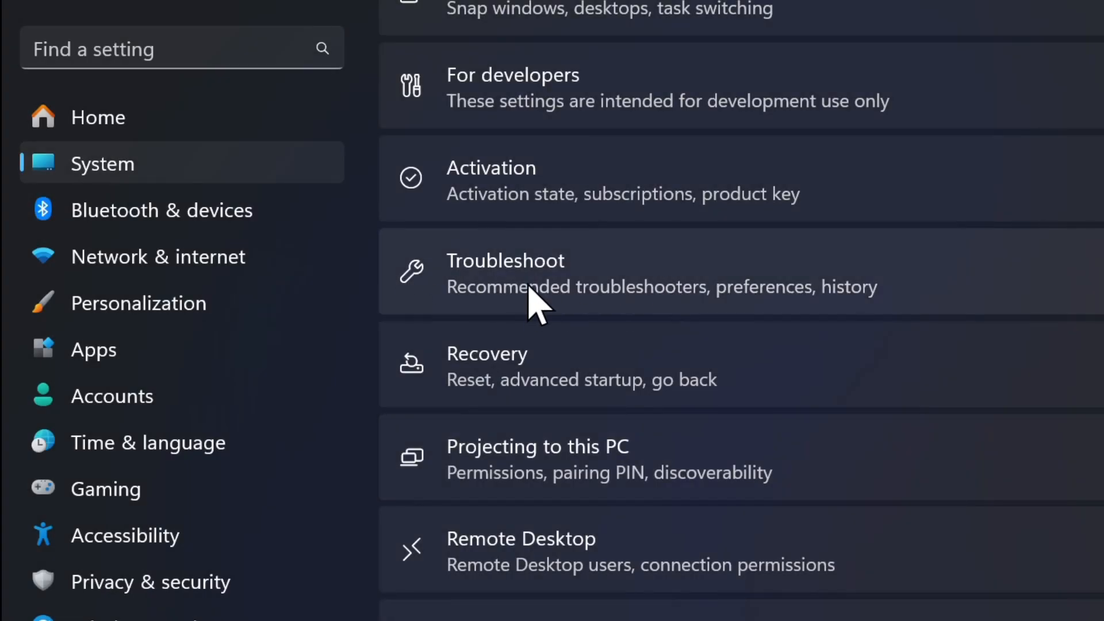
left_click(504, 273)
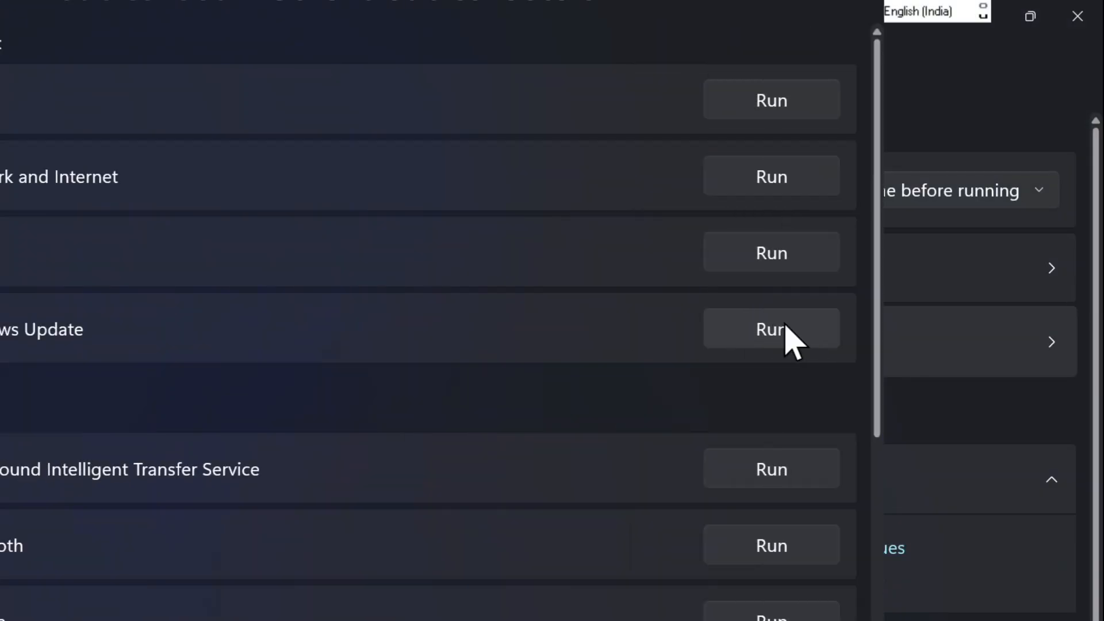
- Run the Windows Update troubleshooter so Windows Update reports 'You're up to date'
left_click(770, 328)
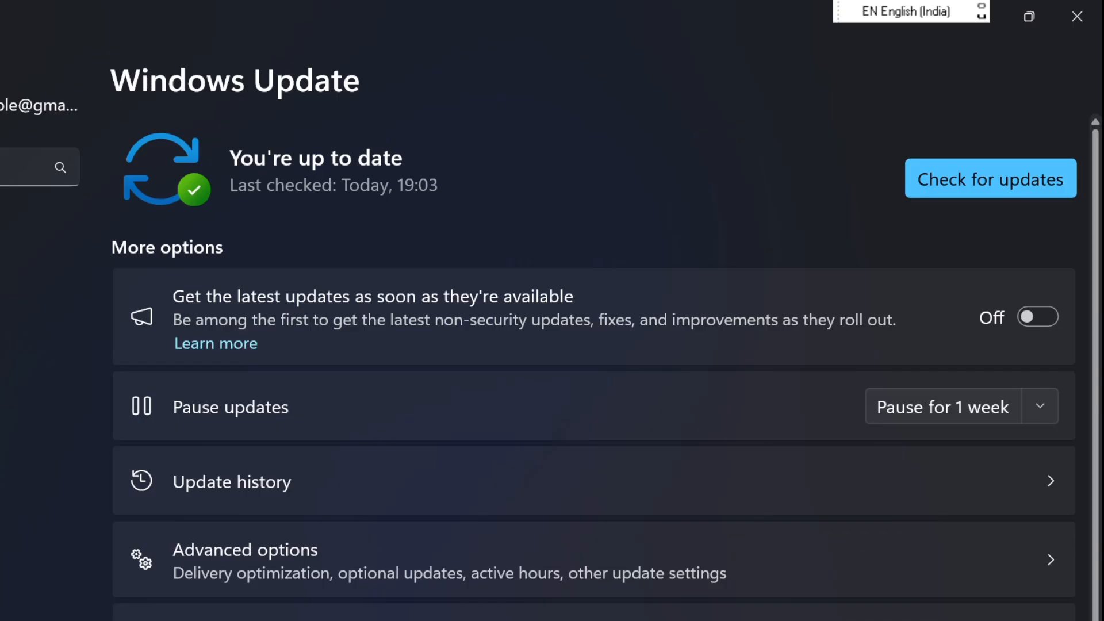
scroll("down", 3)
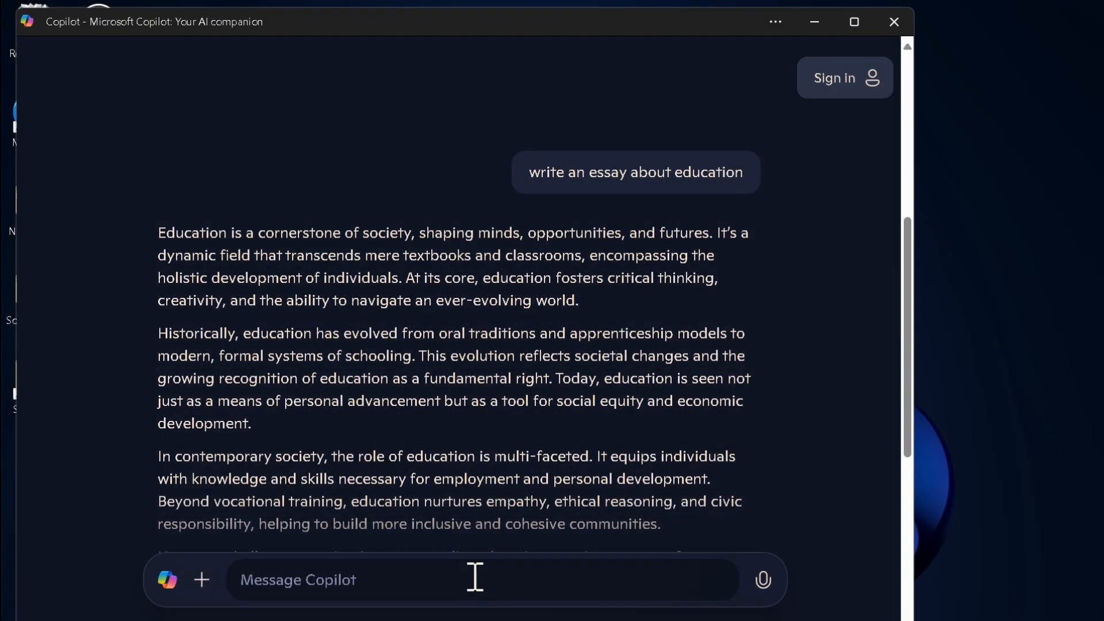
- Review the Copilot chat replies and minimize the Copilot window to the desktop
scroll("down", 3)
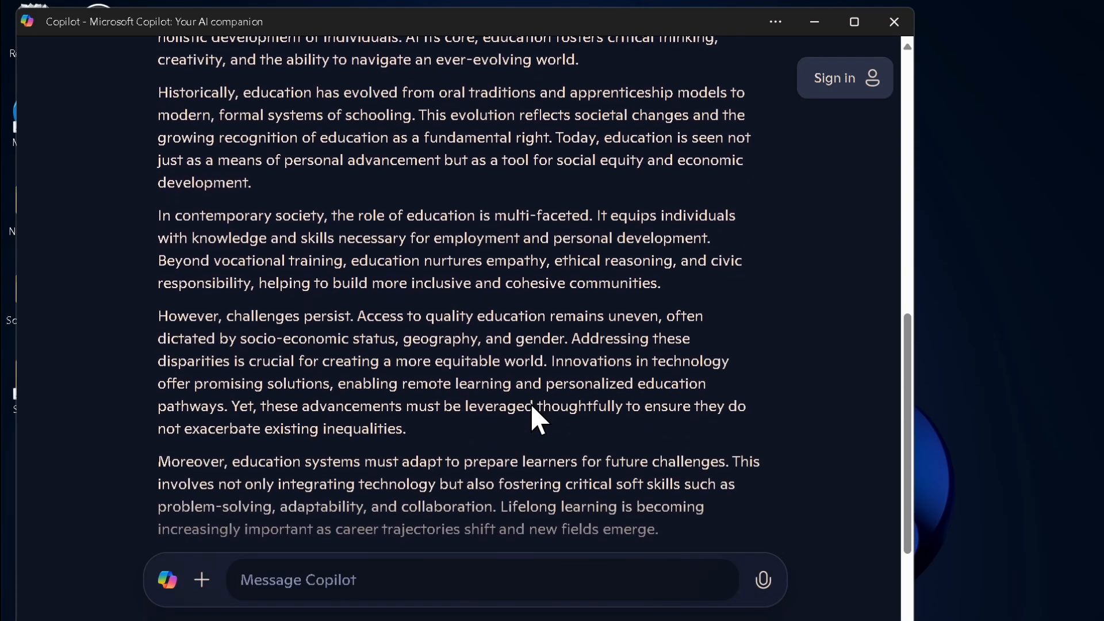
scroll("up", 3)
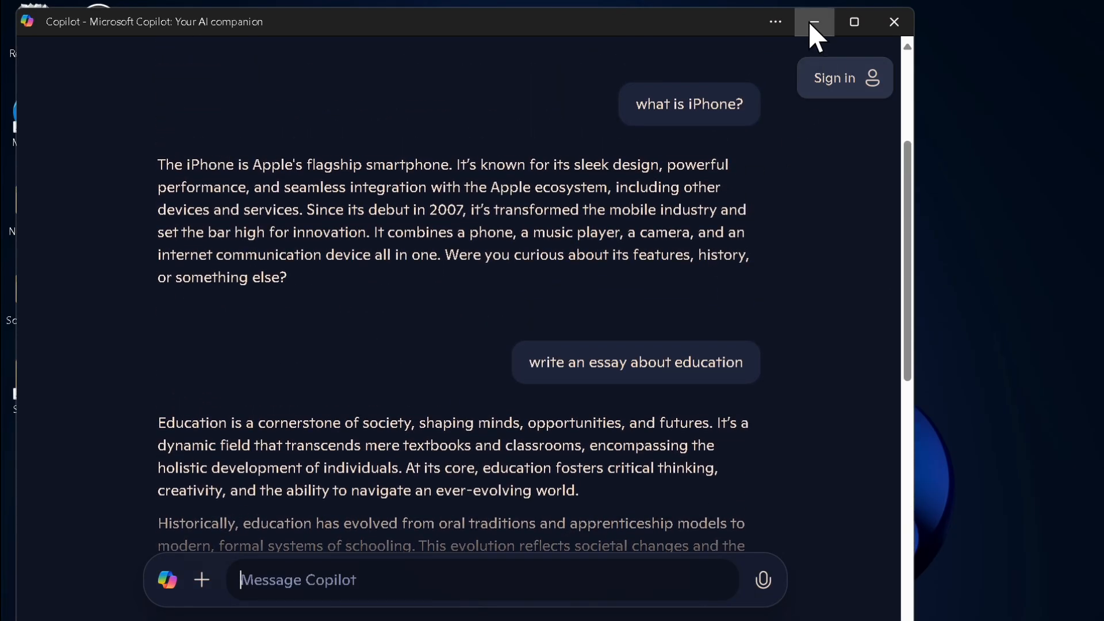
left_click(814, 22)
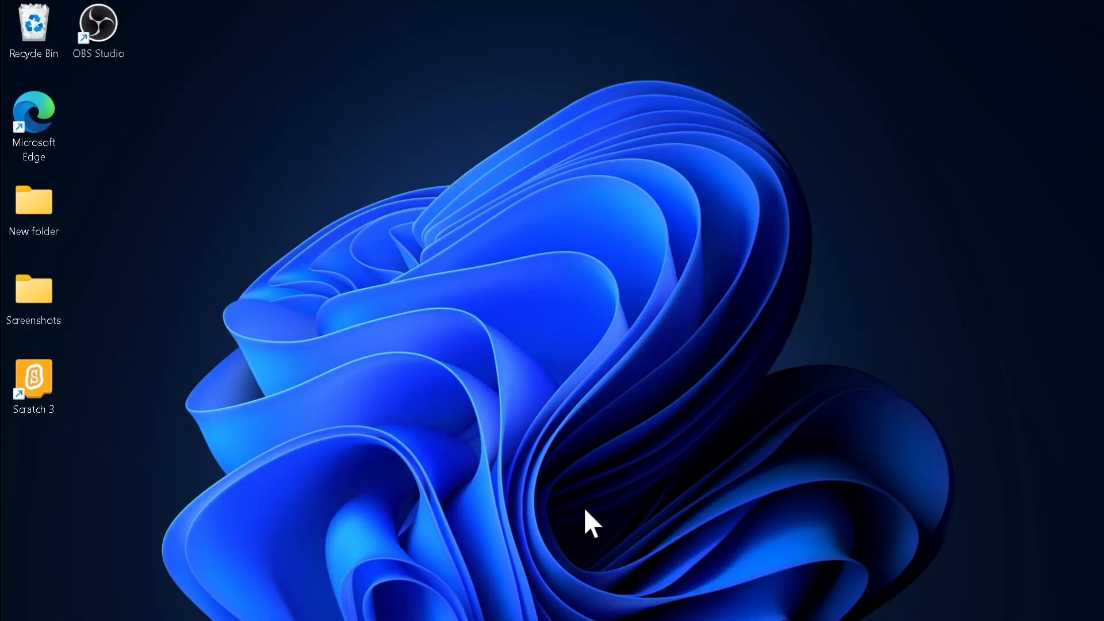
mouse_move(928, 591)
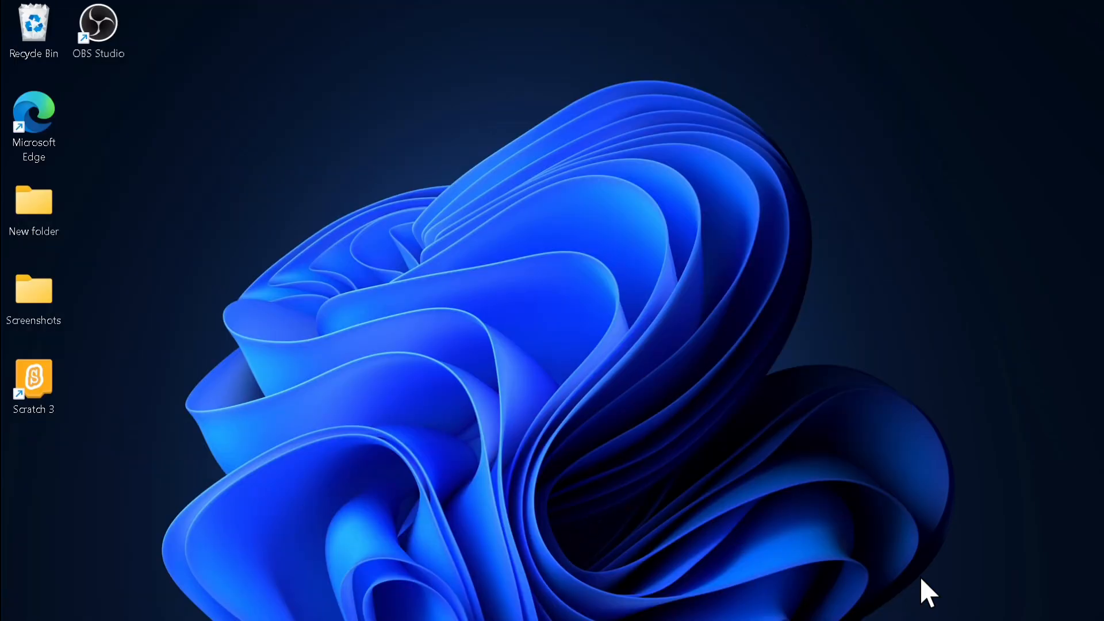